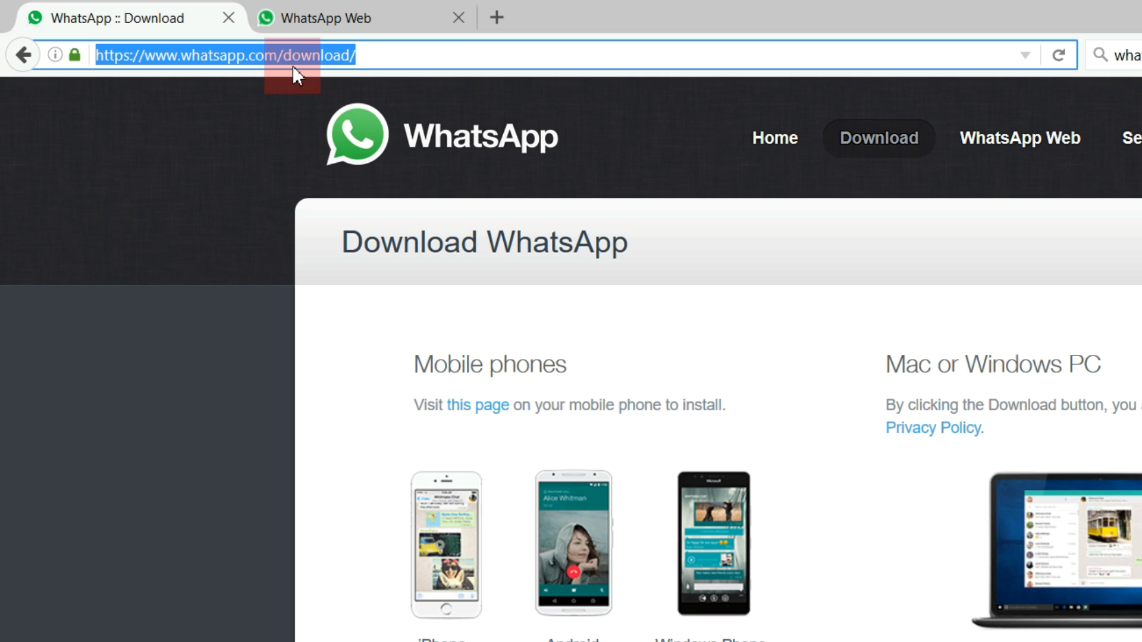
- Download the Windows 64-bit WhatsApp installer, WhatsAppSetup.exe, from the download page
click(404, 56)
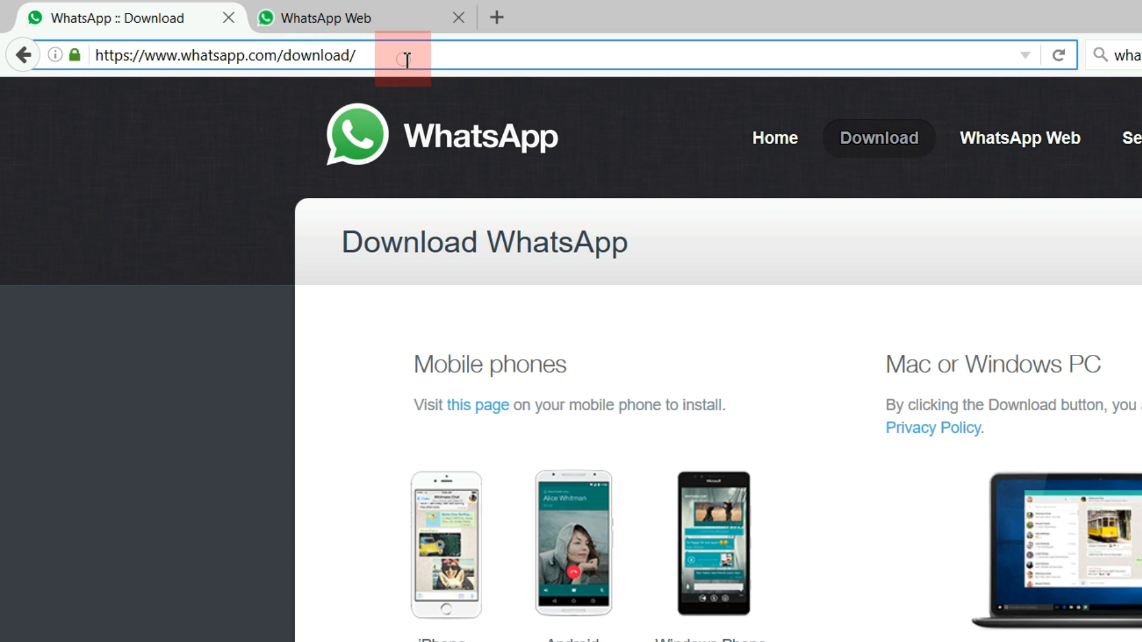
click(325, 18)
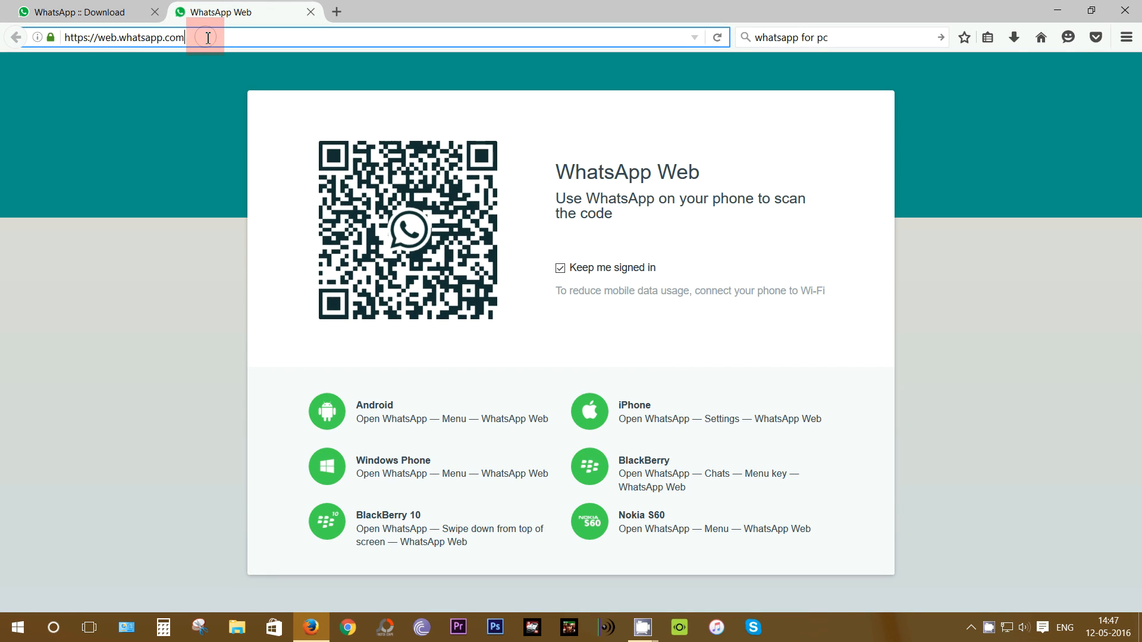
mouse_move(295, 115)
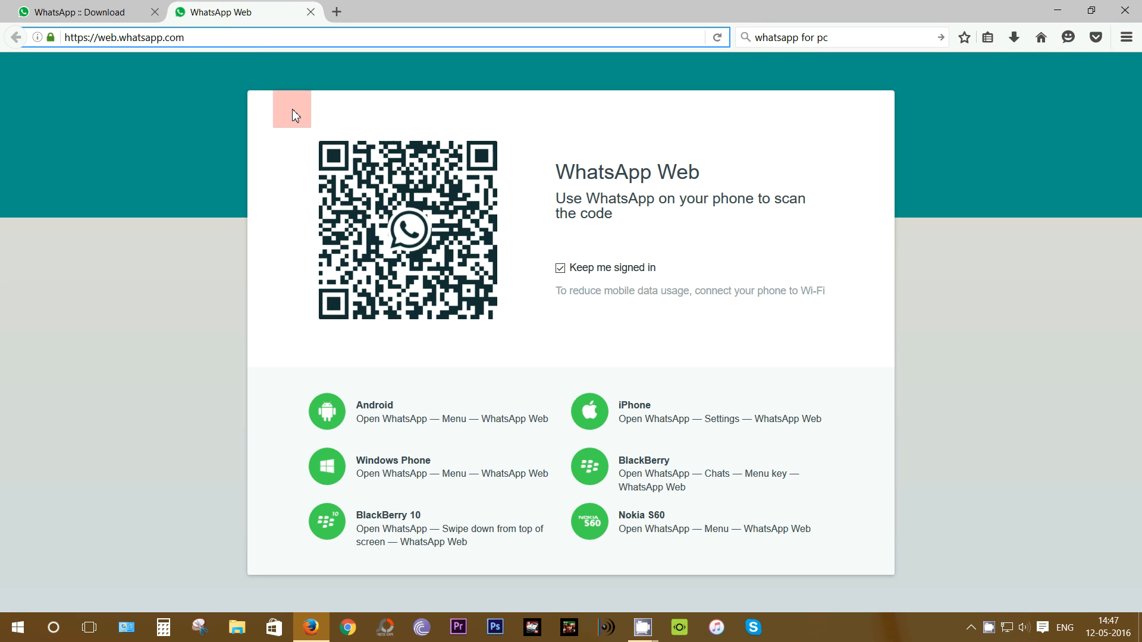
click(79, 12)
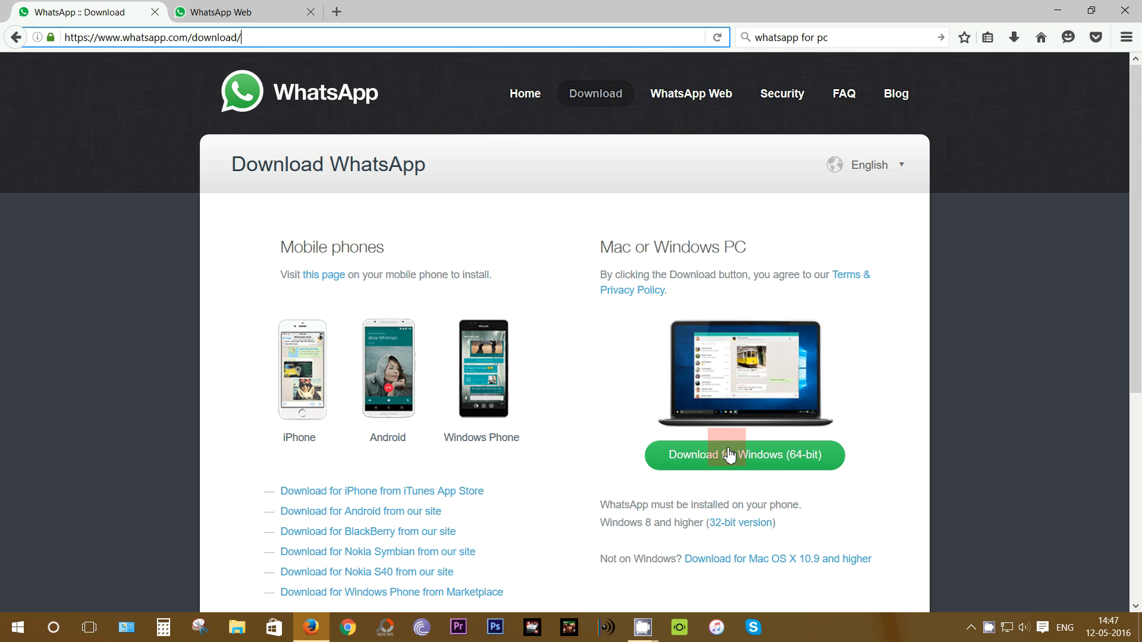
click(744, 454)
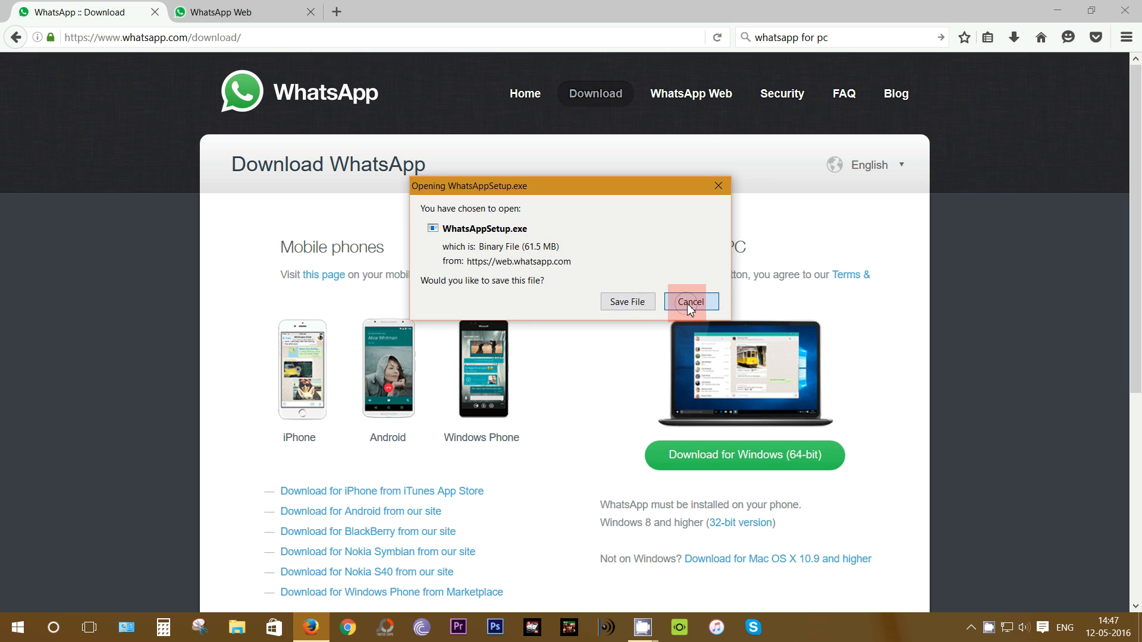
click(690, 301)
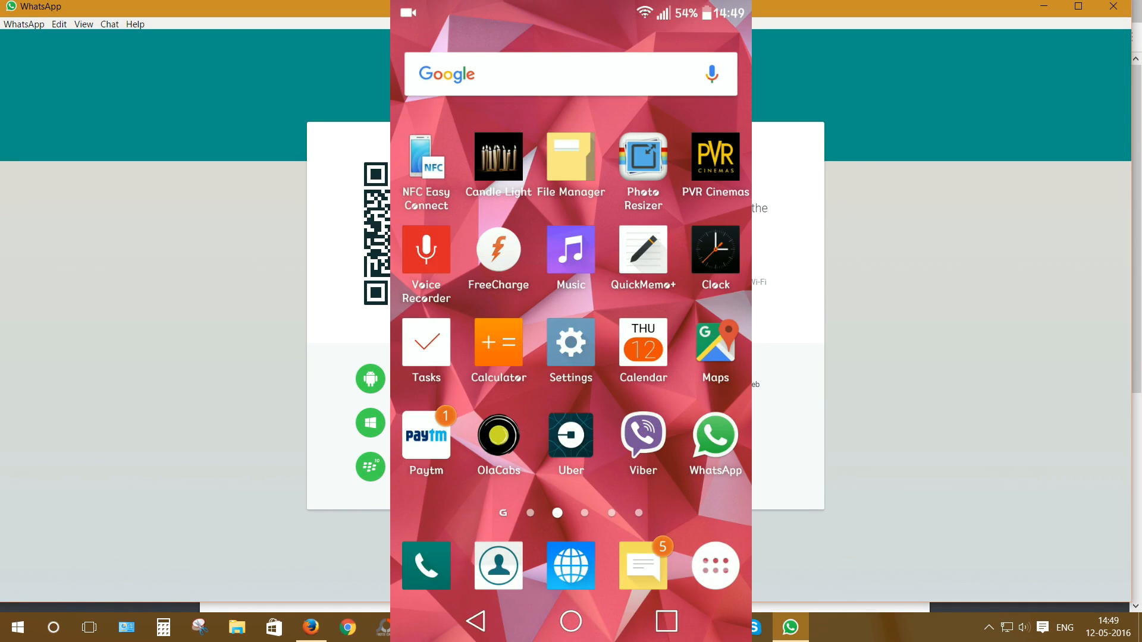
- Scan the desktop QR code with the phone to link WhatsApp Desktop
click(714, 443)
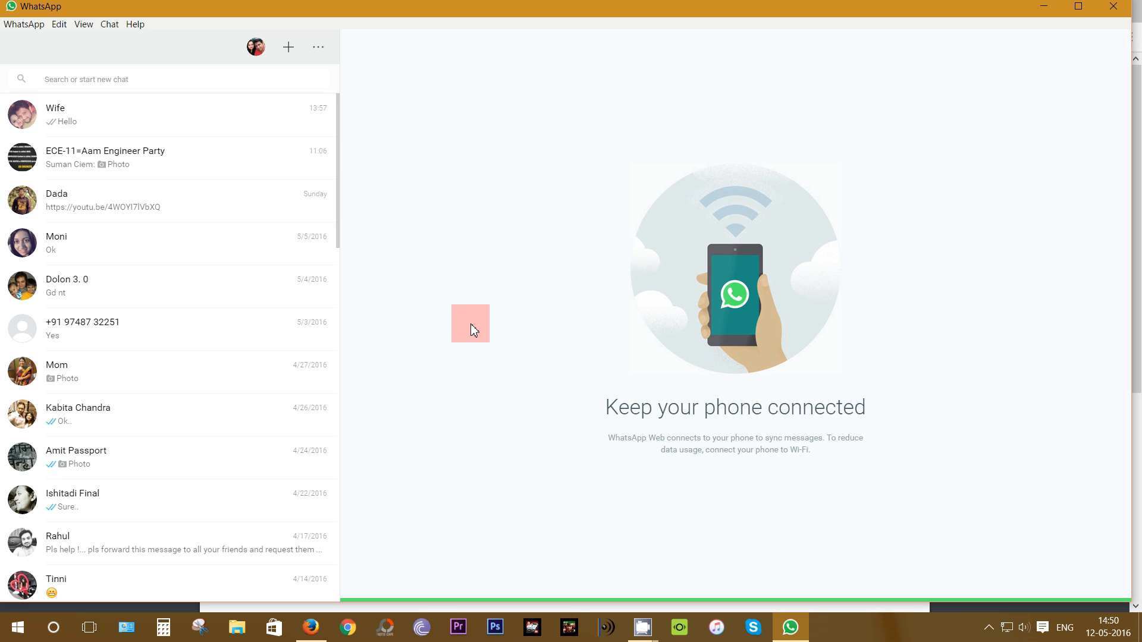
mouse_move(194, 298)
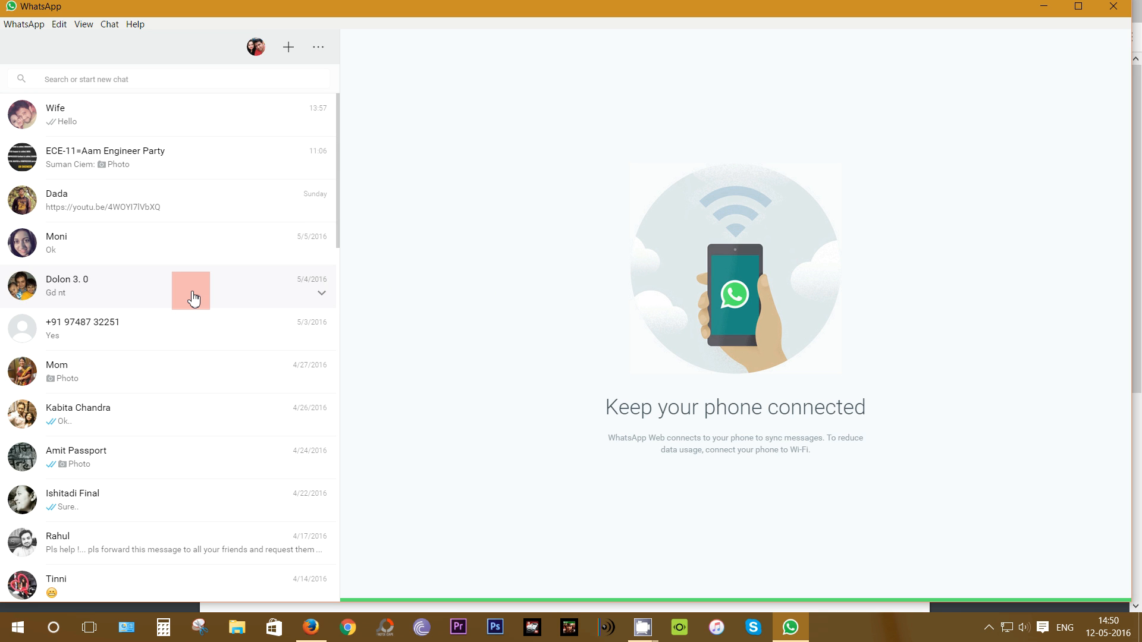
- Send Moni 'kemon achis?' from the desktop chat
scroll(down, 3)
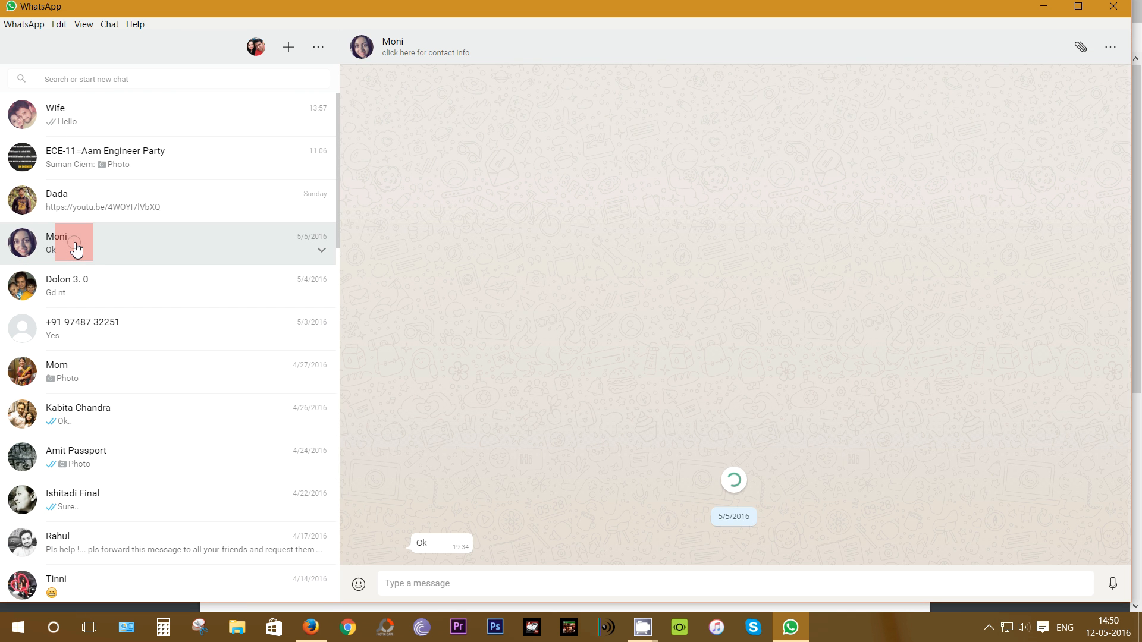
click(76, 243)
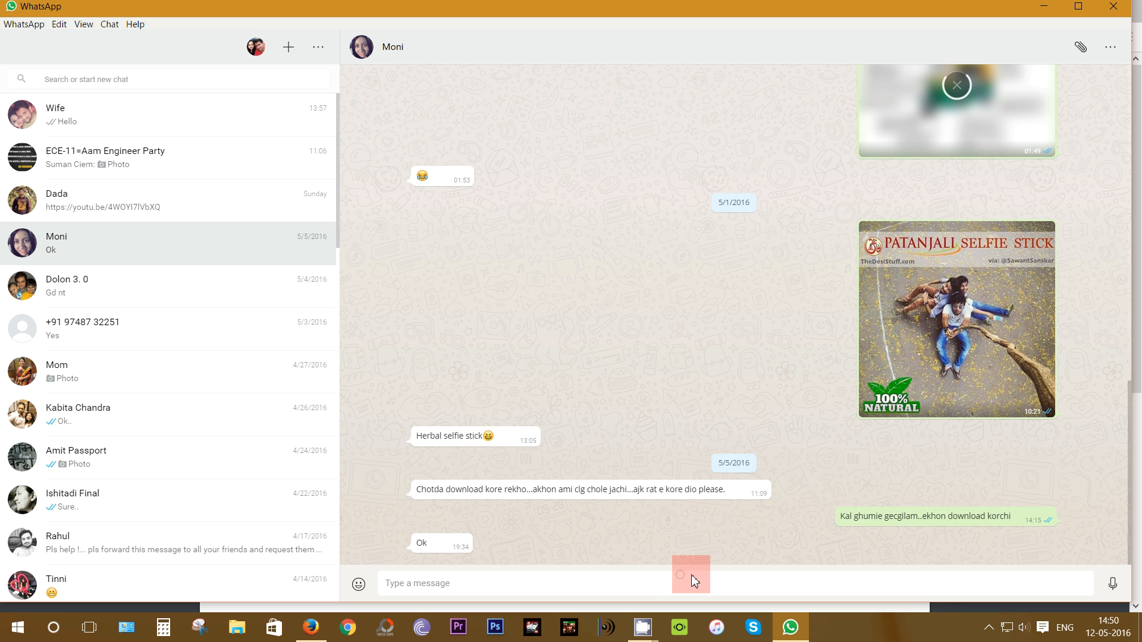
text(k)
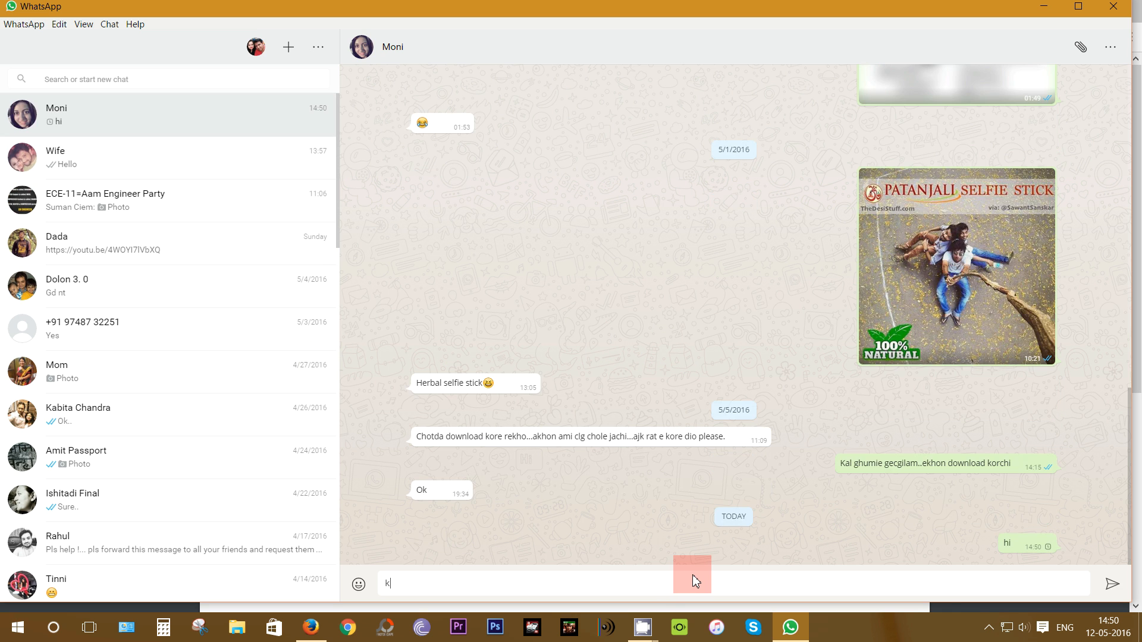
text(emon achis)
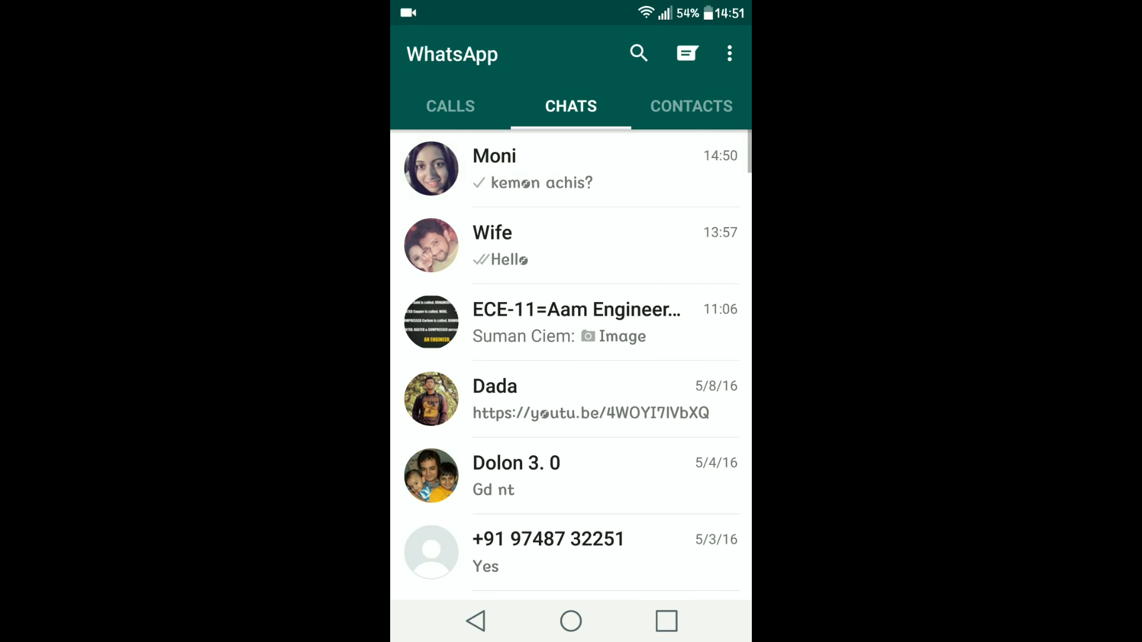
- Reply 'kire?' to Moni from the phone and see it appear on the desktop
click(495, 168)
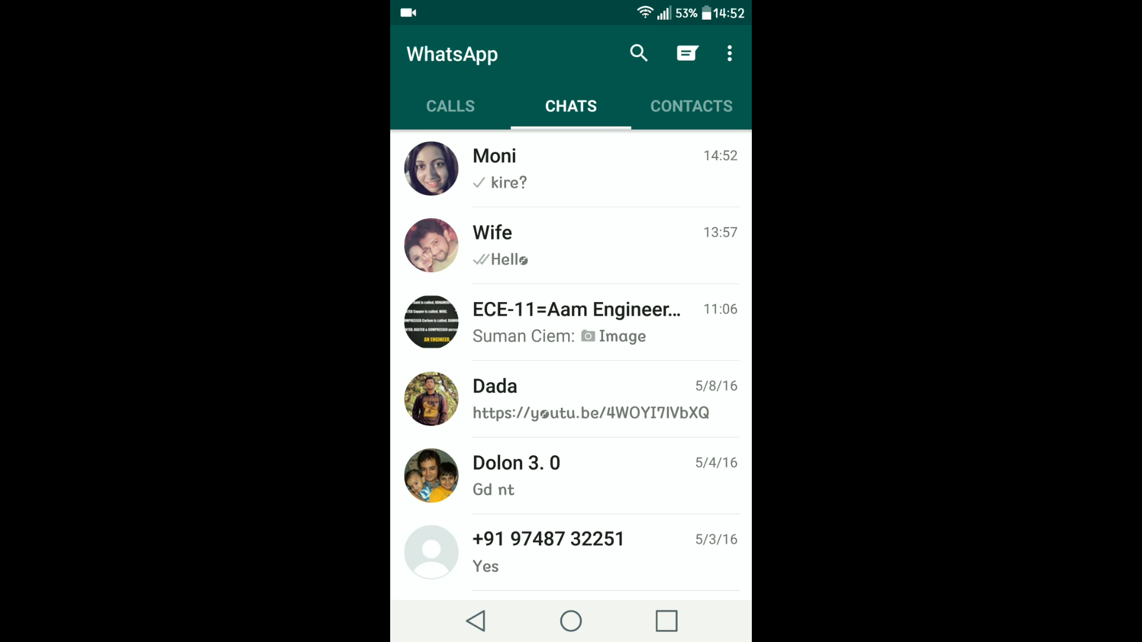
drag(570, 10, 570, 291)
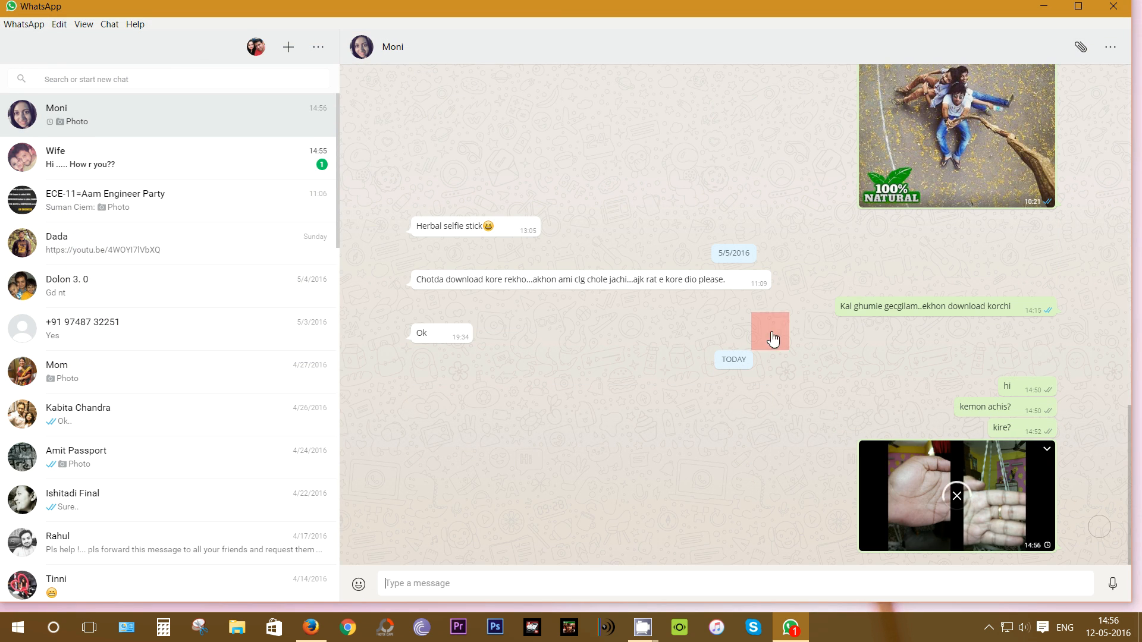
- Check my profile, then view the phone-casing photo at full size and close it
click(254, 46)
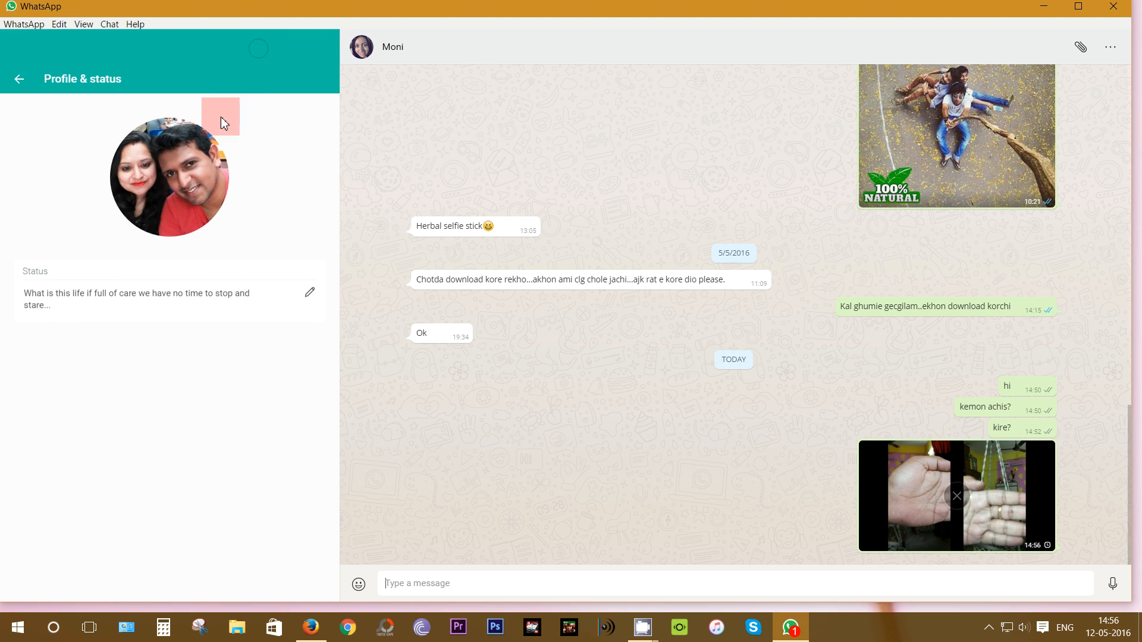
click(18, 79)
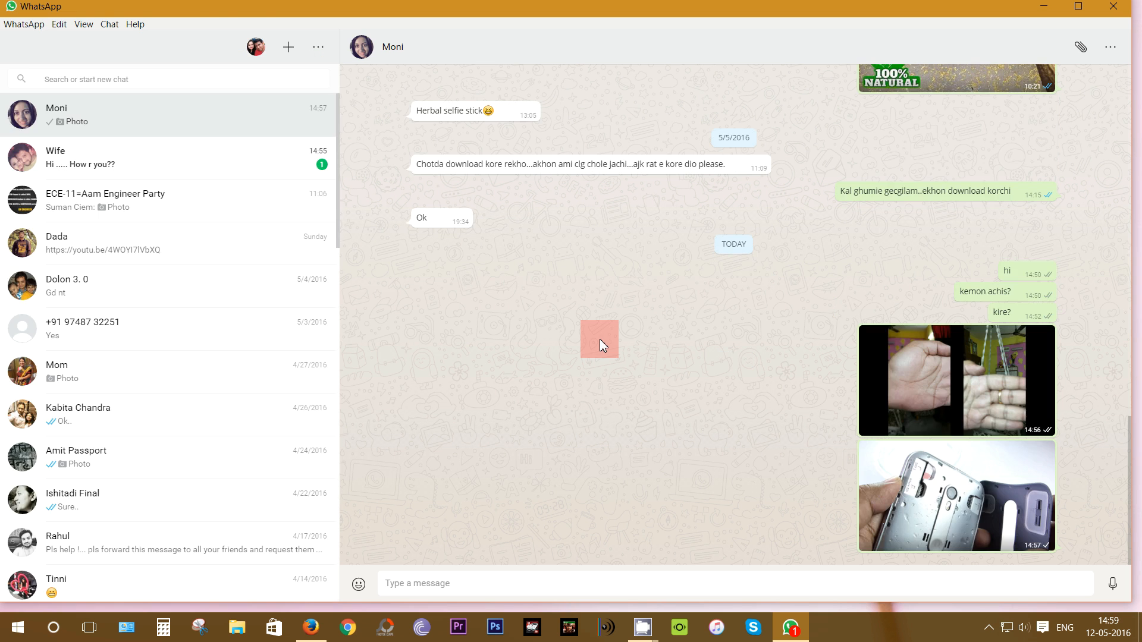
click(956, 495)
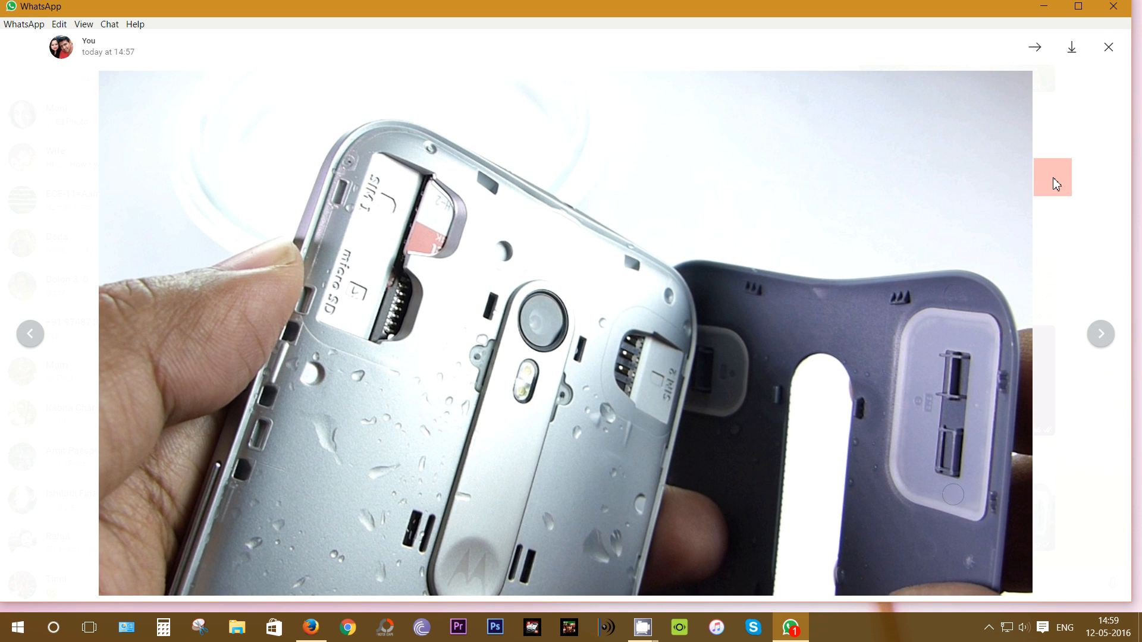
click(1070, 46)
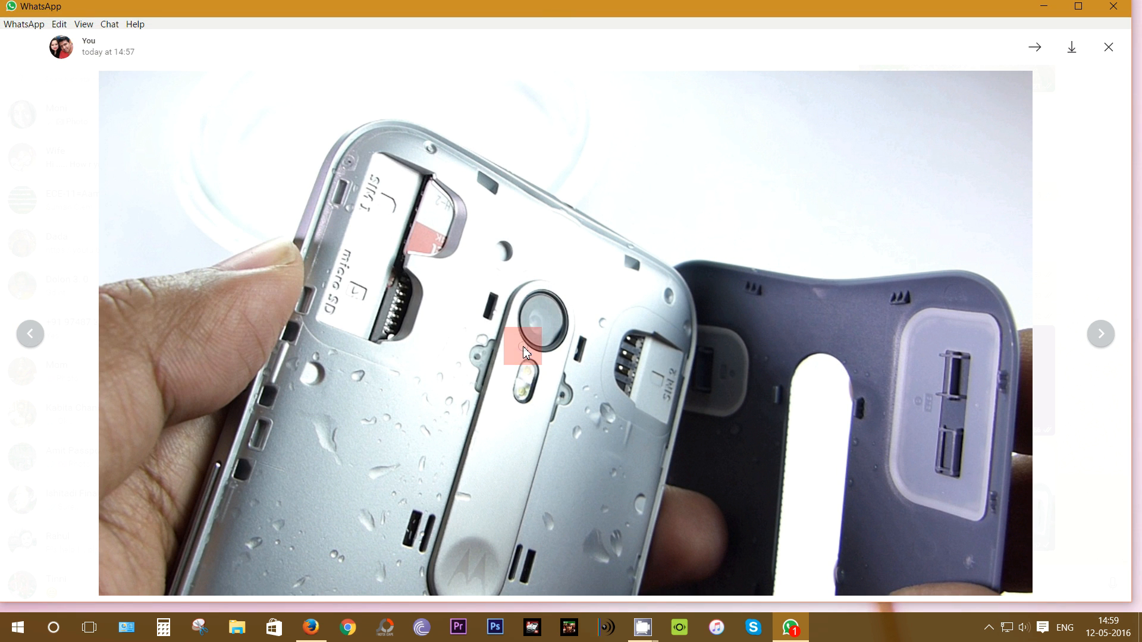
click(1108, 47)
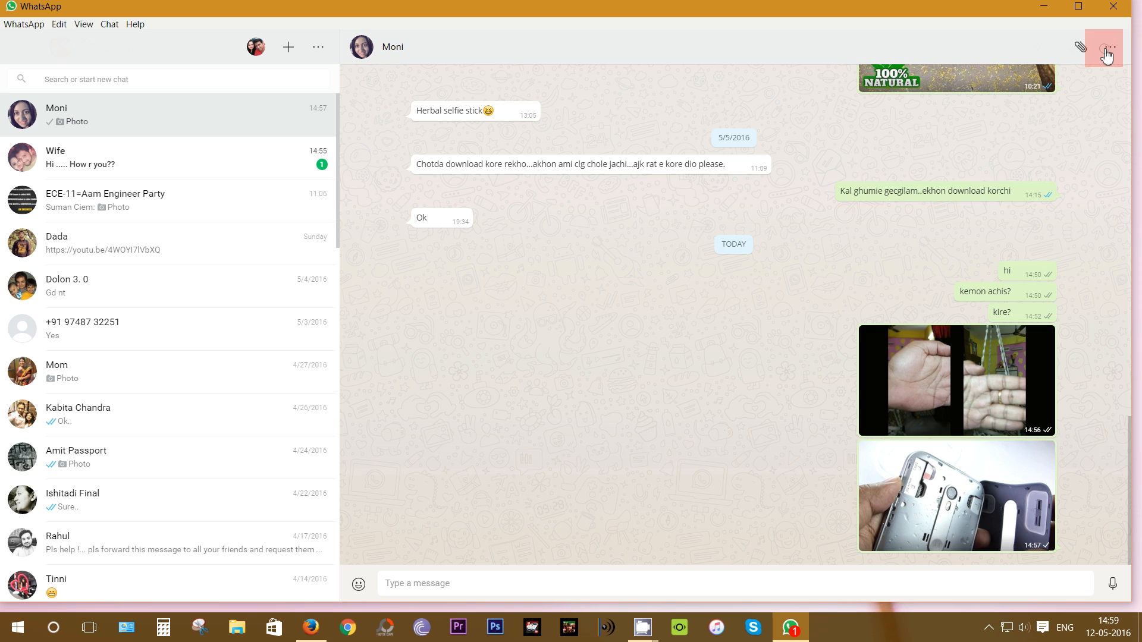
- Log out of WhatsApp Desktop via the account menu, returning to the QR screen
right_click(790, 627)
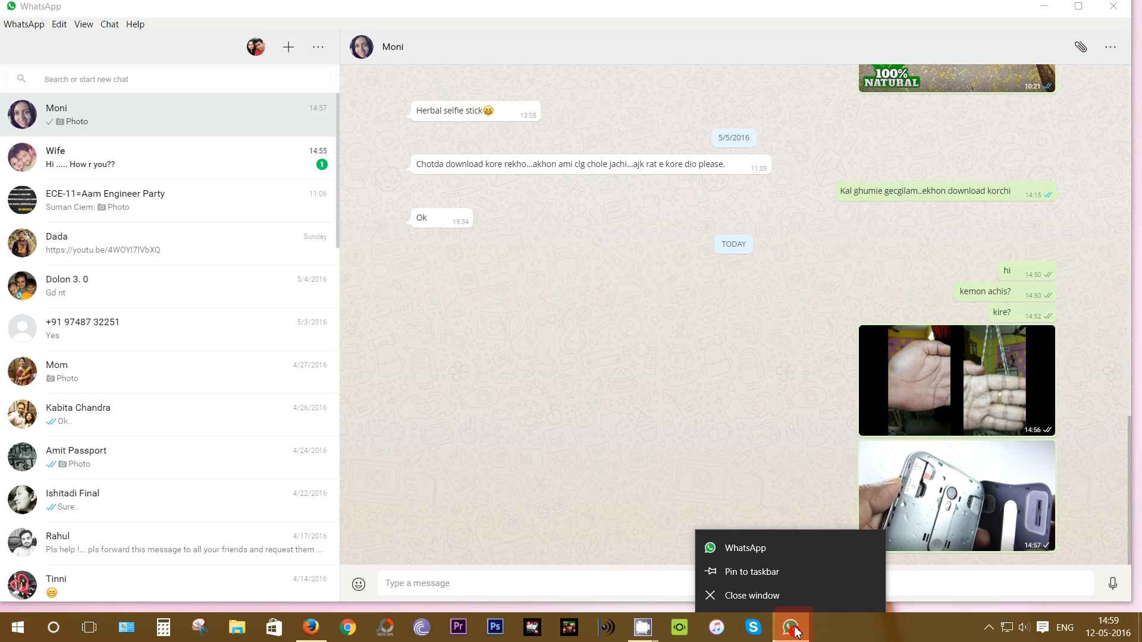
click(789, 628)
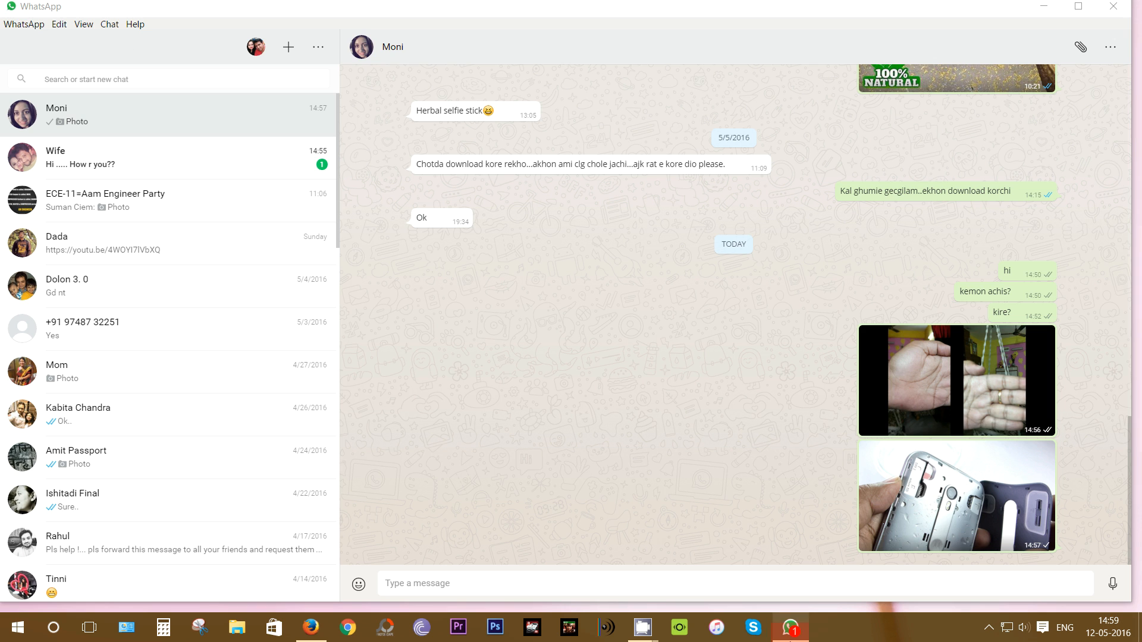
click(24, 24)
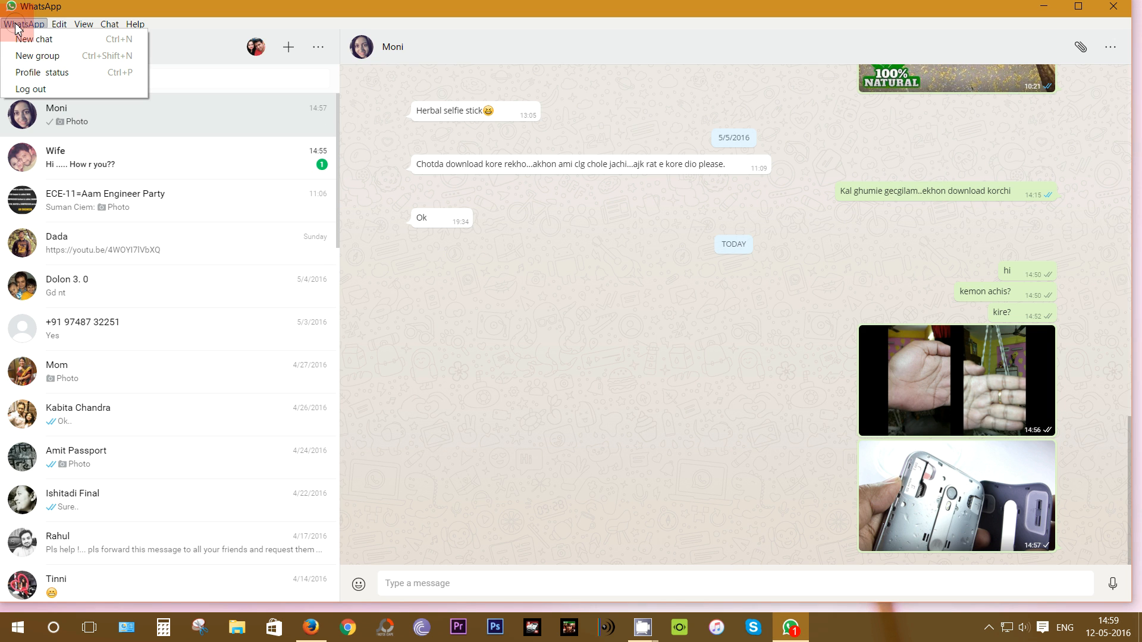
click(31, 89)
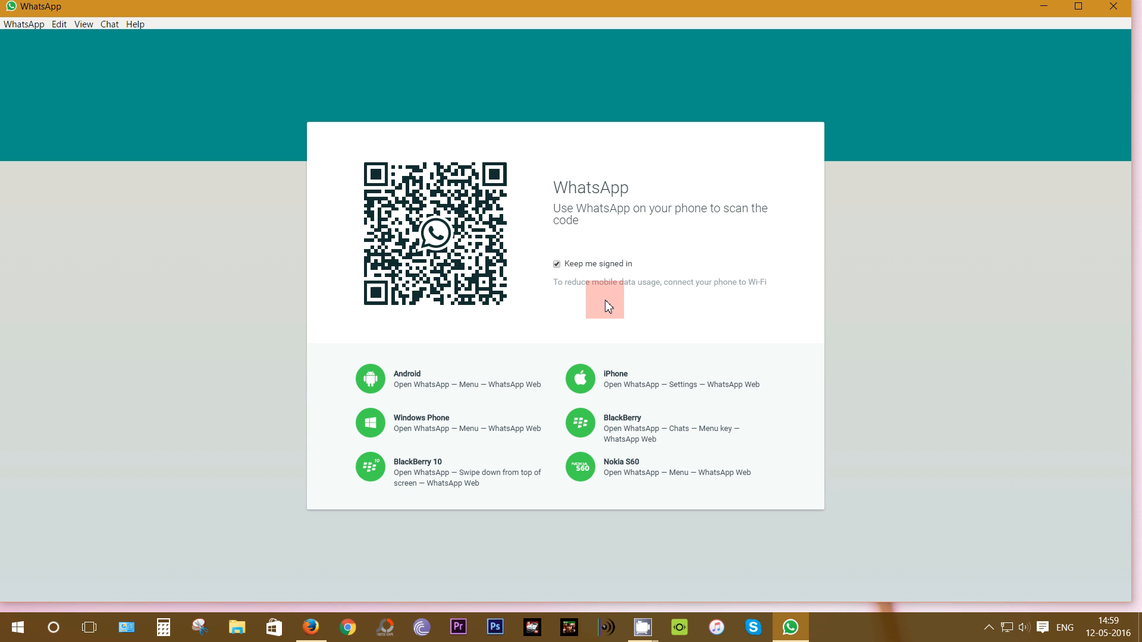
mouse_move(597, 271)
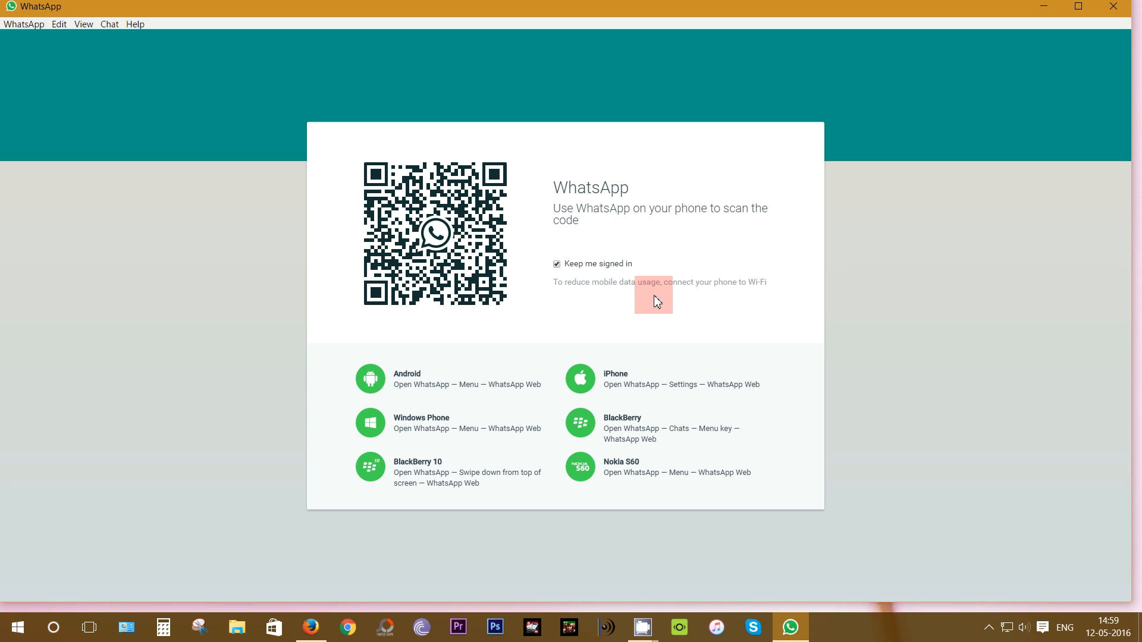
mouse_move(635, 307)
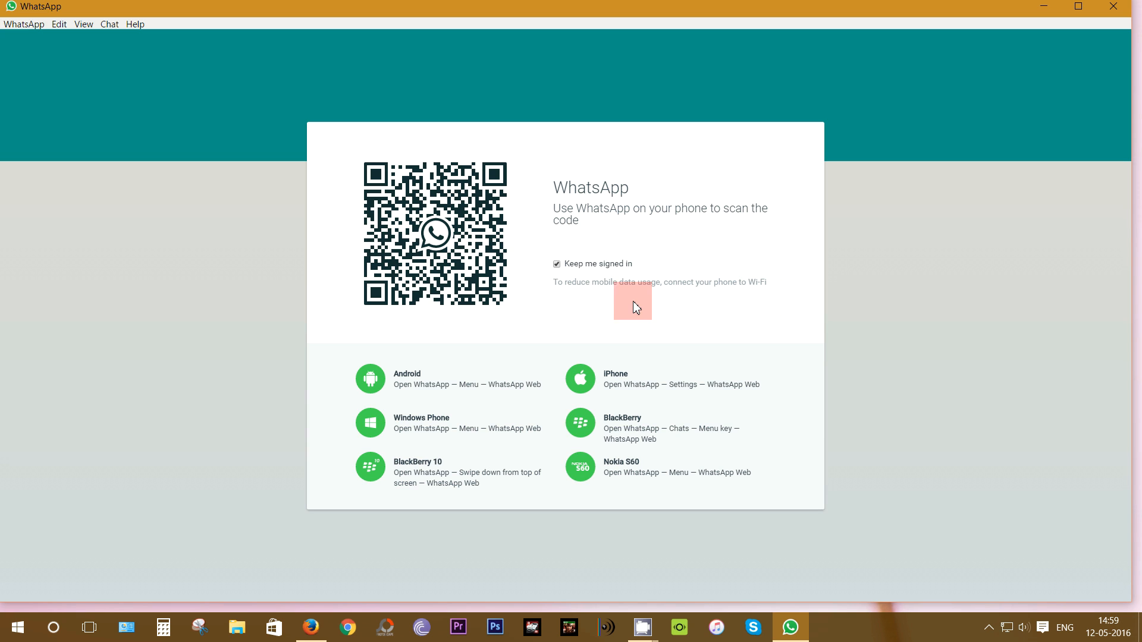
mouse_move(711, 304)
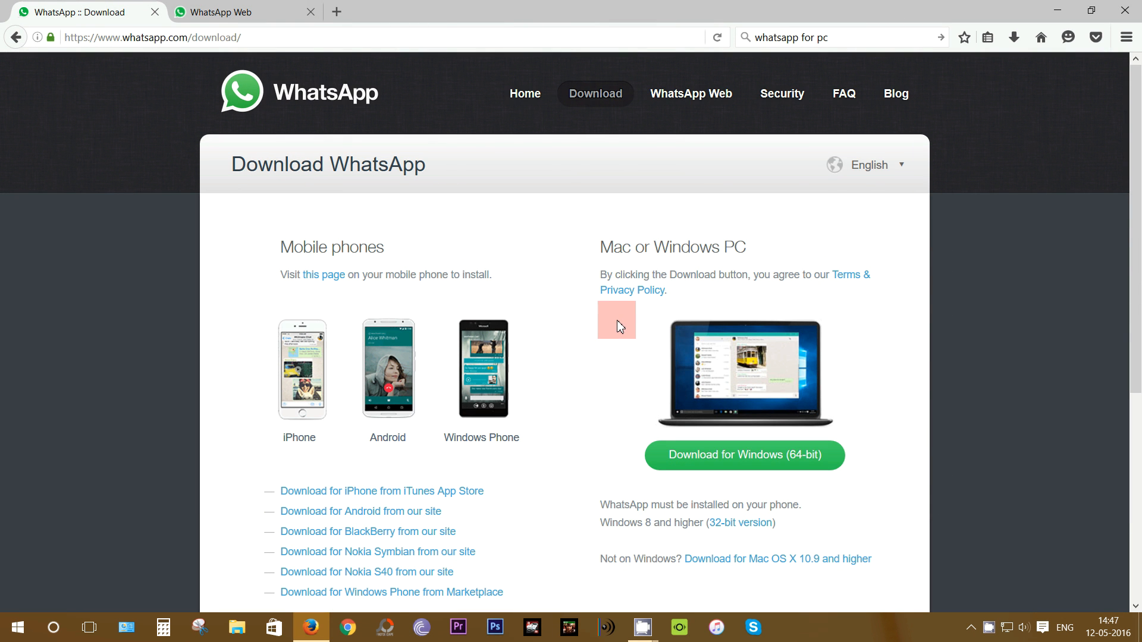
mouse_move(285, 174)
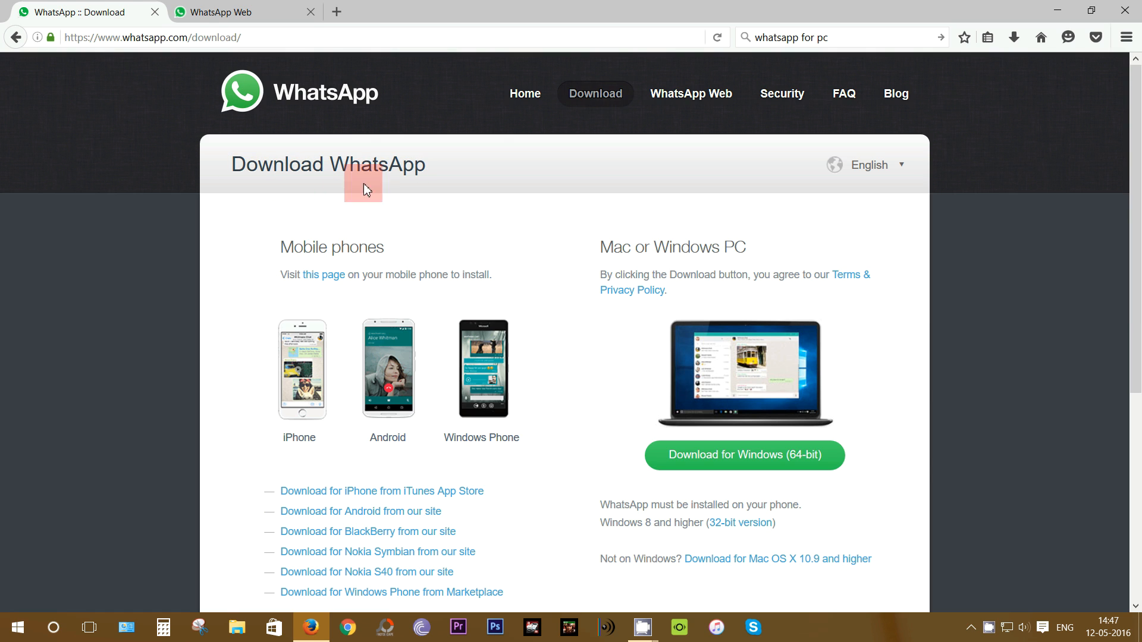
click(247, 37)
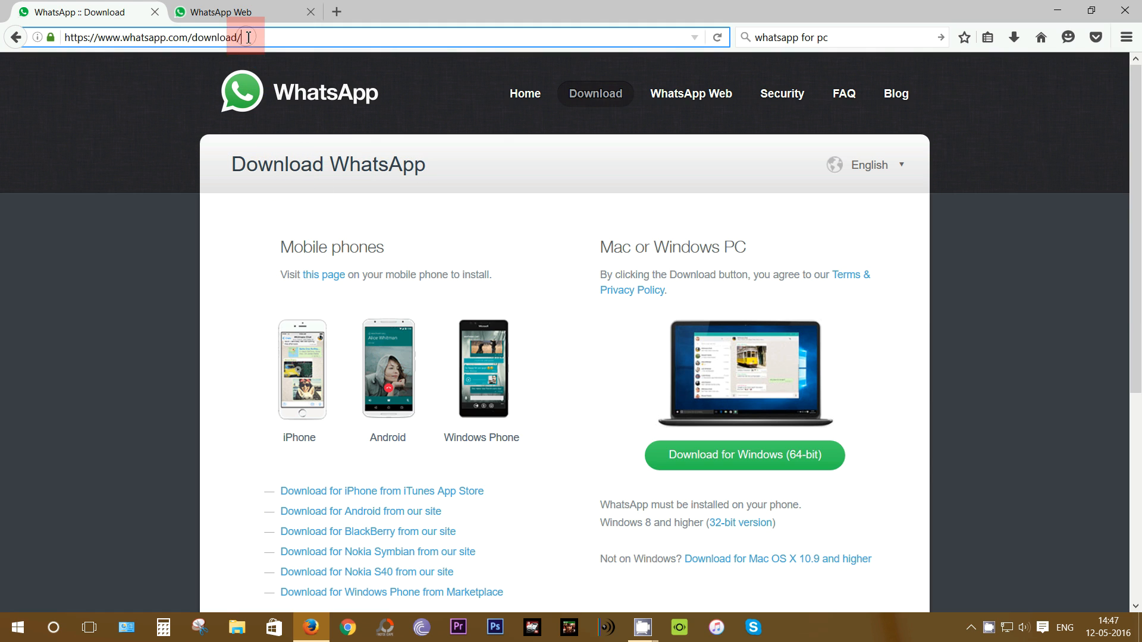